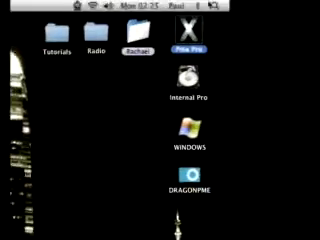
Step: Search the system from Spotlight for "dash" to locate the settings
{"action": "left_click", "coordinate": [308, 8]}
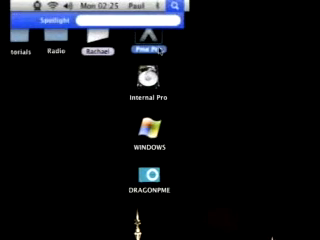
{"action": "type", "text": "dash"}
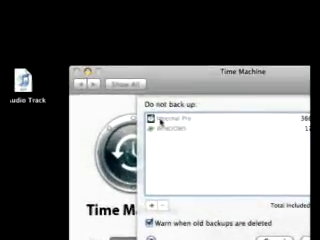
{"action": "left_click", "coordinate": [200, 134]}
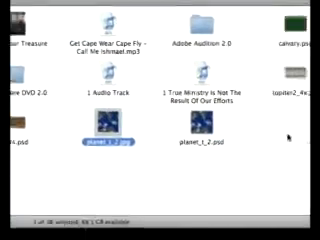
Step: Scroll further through the folder's image and document files in the browser
{"action": "scroll", "scroll_direction": "down", "scroll_amount": 3}
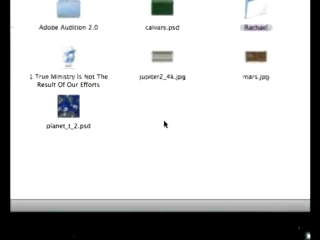